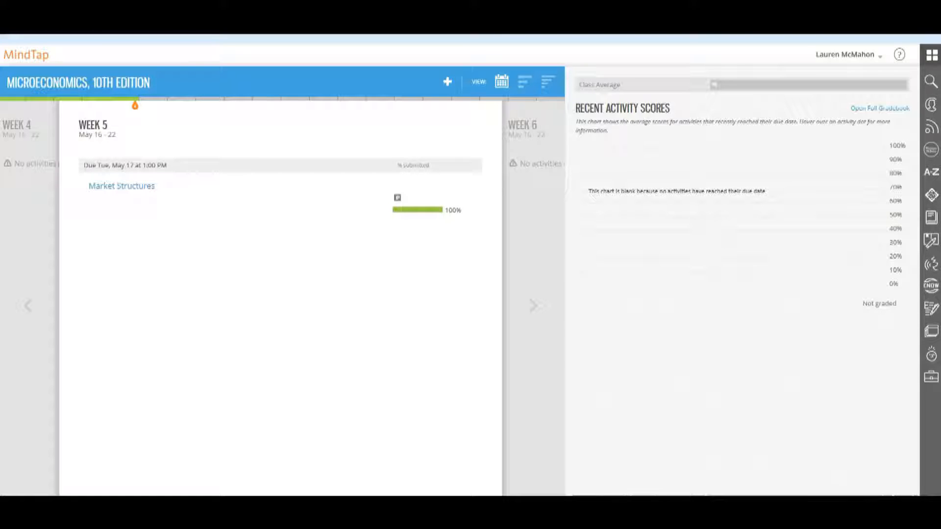
mouse_move(614, 285)
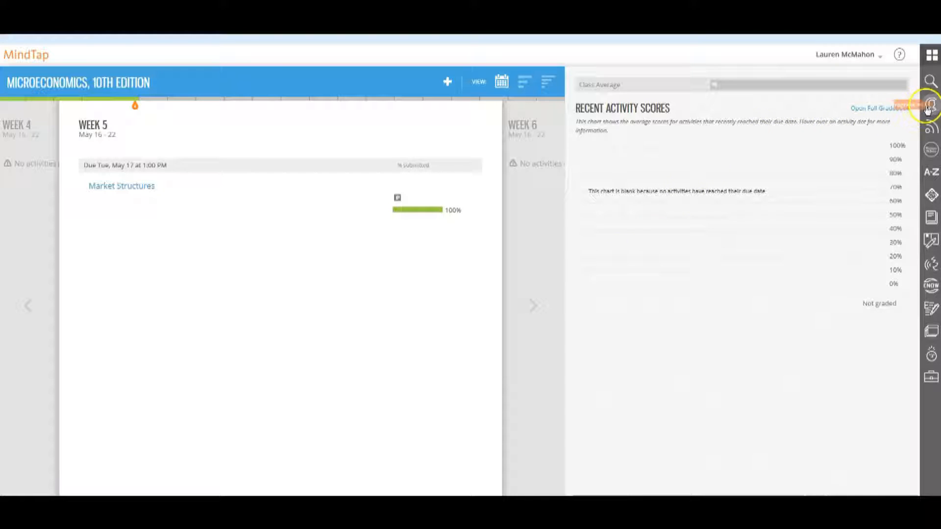
mouse_move(931, 104)
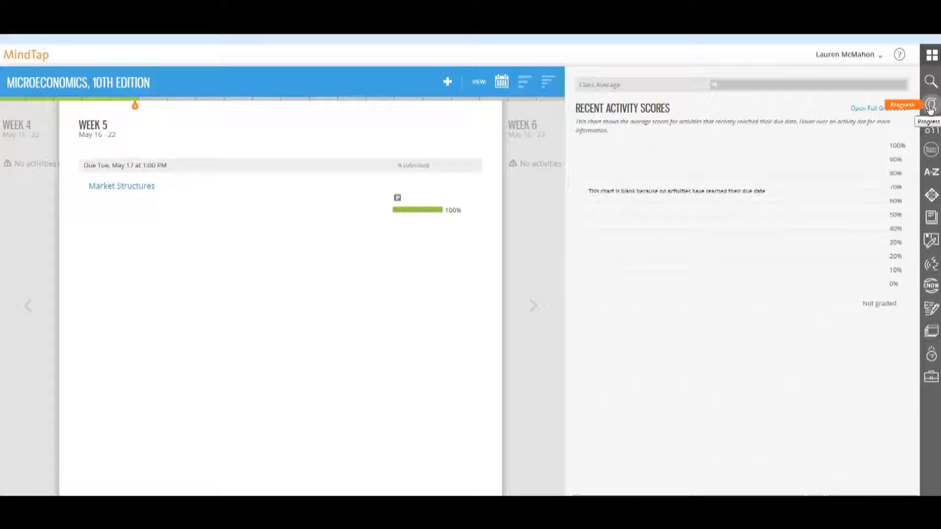
click(931, 106)
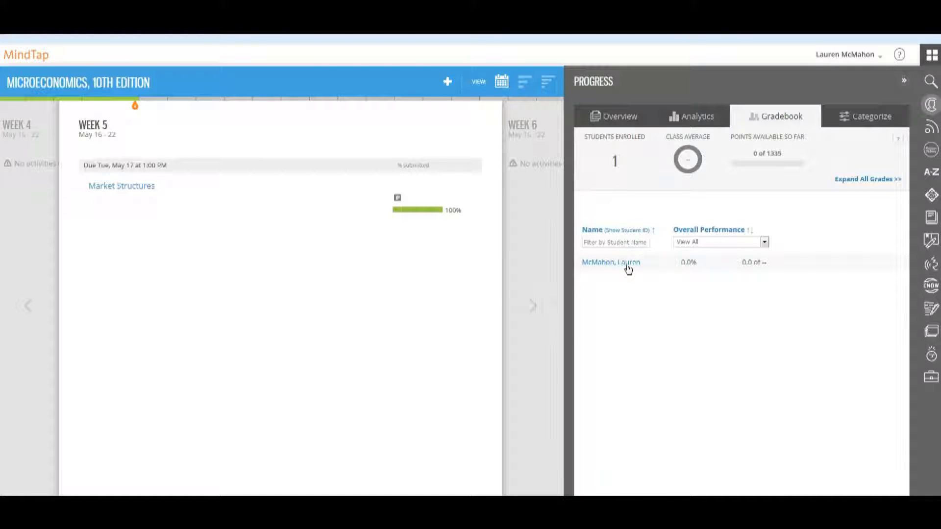
click(611, 262)
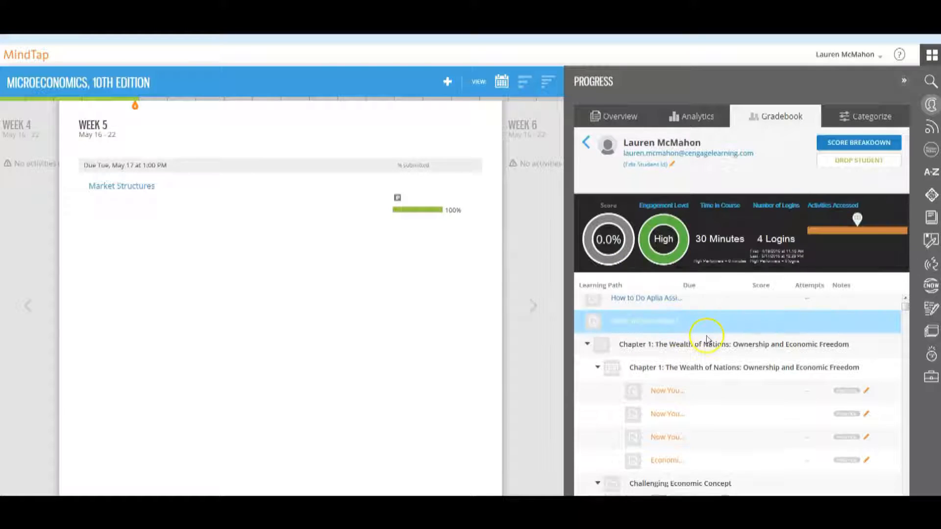
scroll(down, 3)
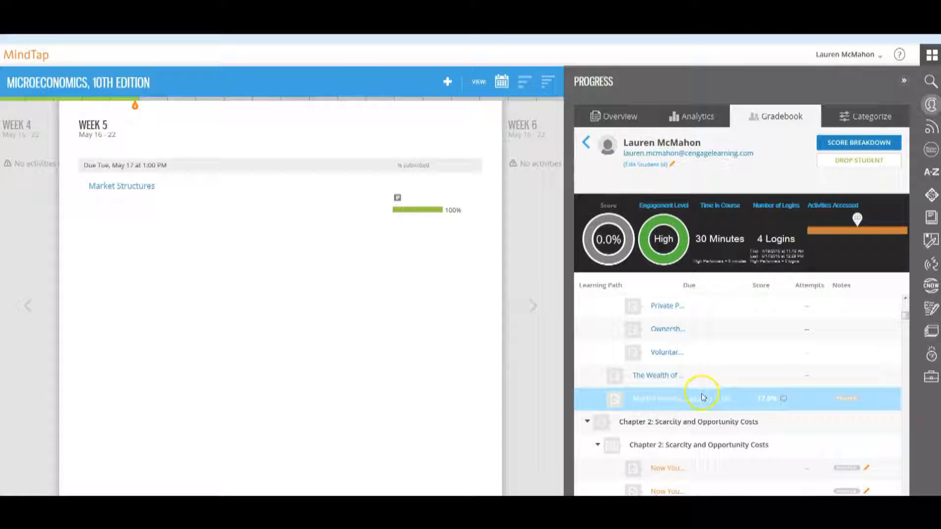
mouse_move(798, 400)
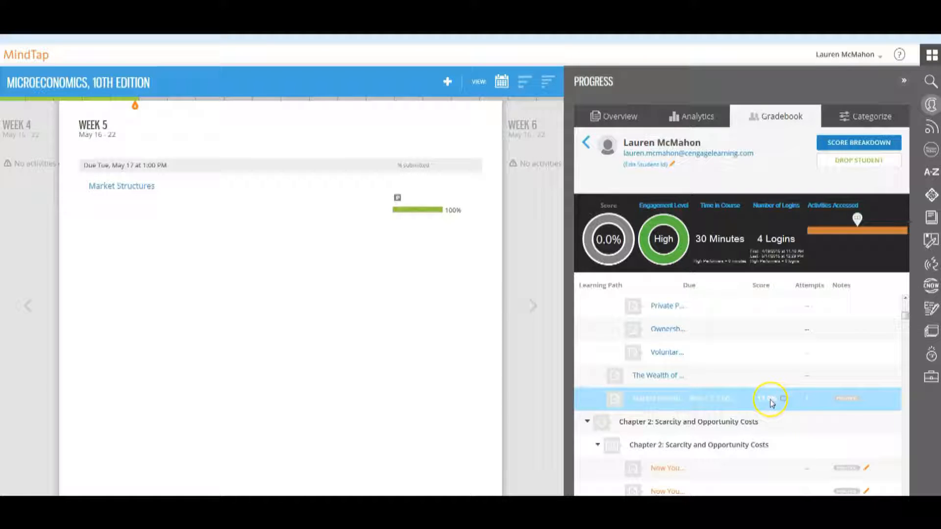
mouse_move(676, 404)
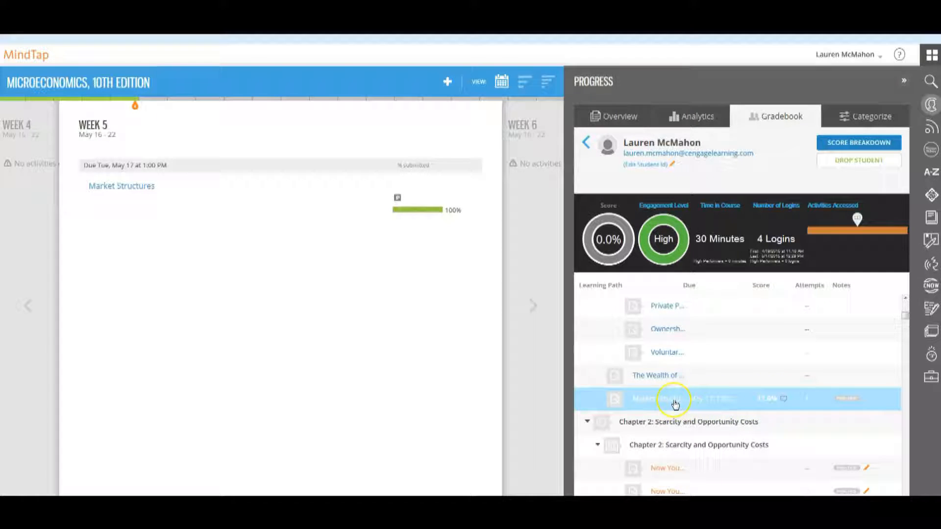
- Open the Market Structures score details and make the 17/100 score editable
click(675, 399)
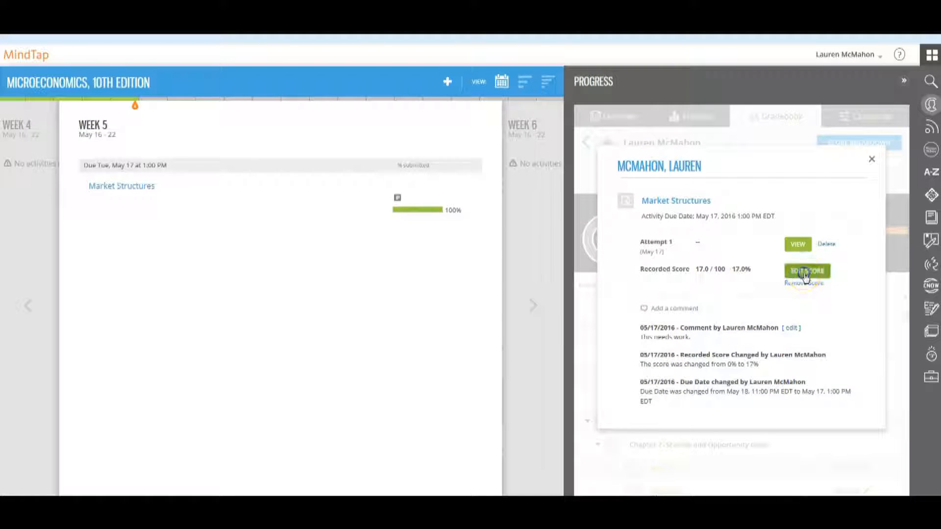
click(807, 271)
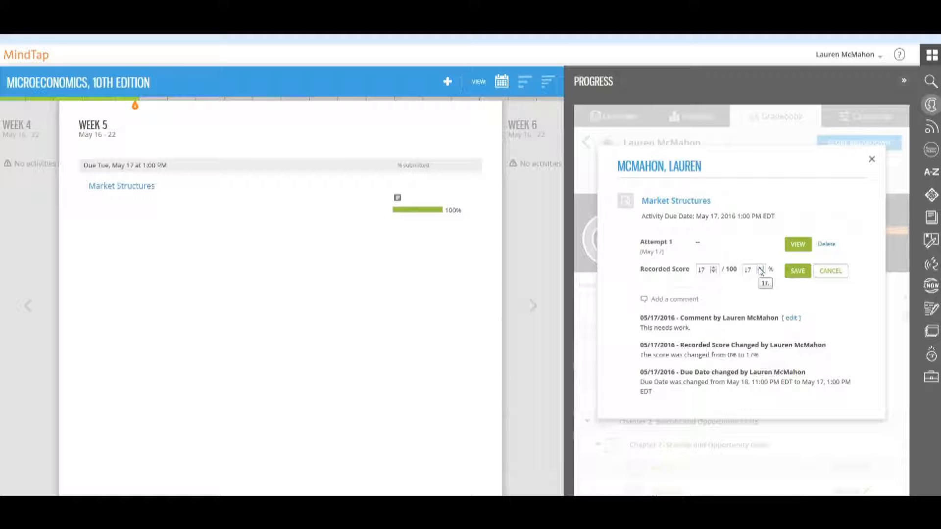
- Adjust the Market Structures percentage score with the spinner arrows and save it
click(760, 267)
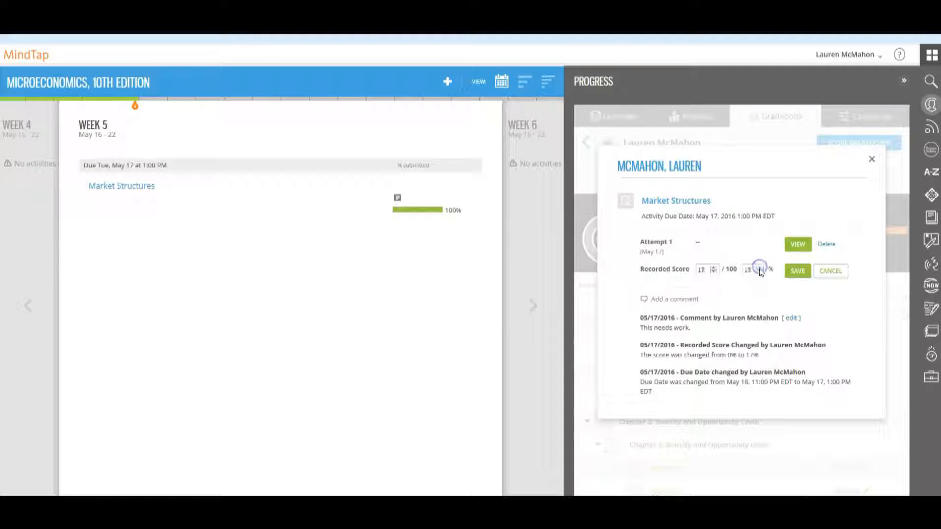
click(761, 269)
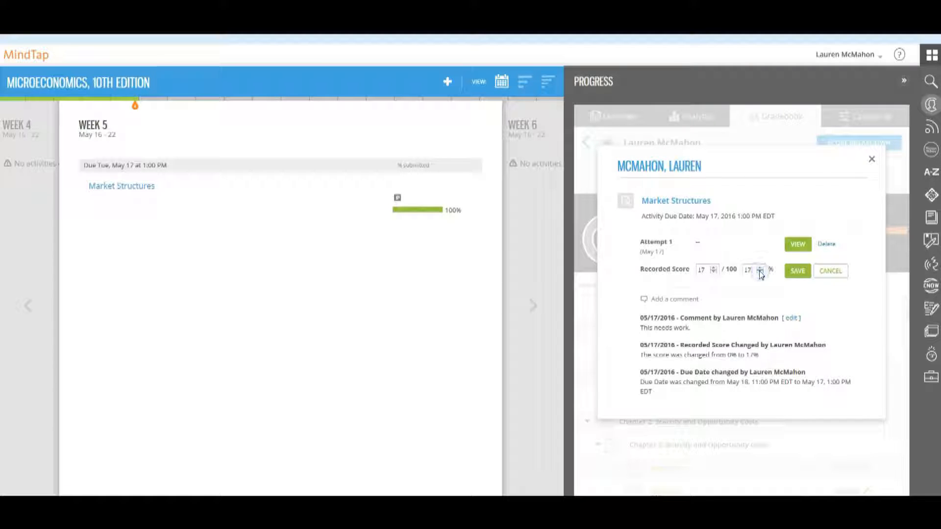
click(761, 272)
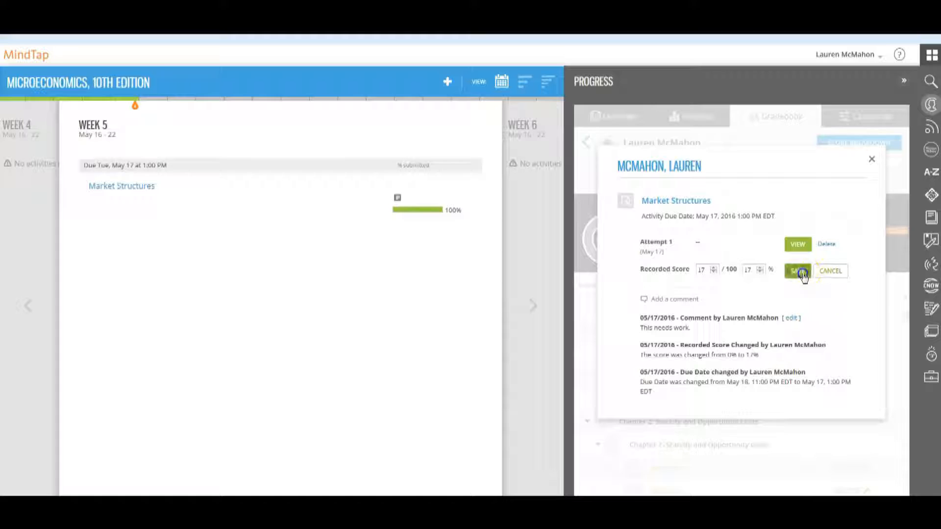
click(797, 271)
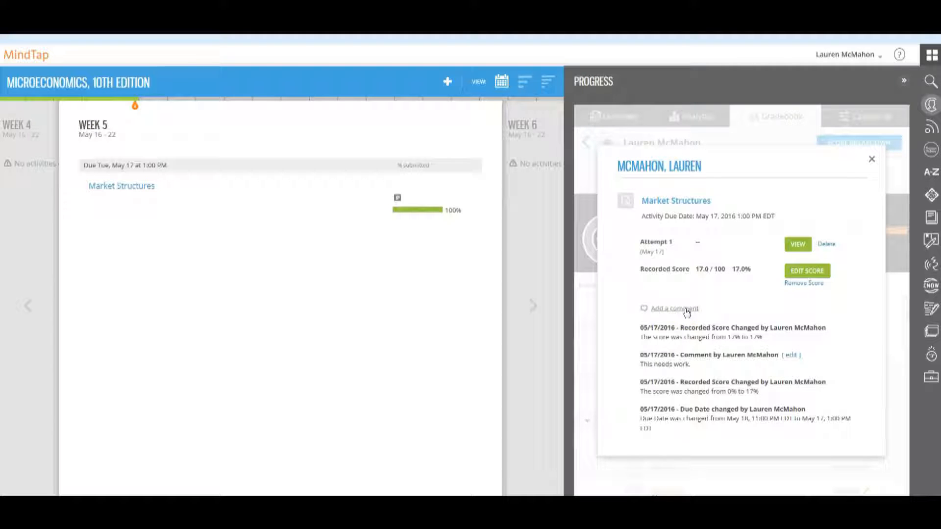
- Post the comment 'c' on the Market Structures score
click(673, 308)
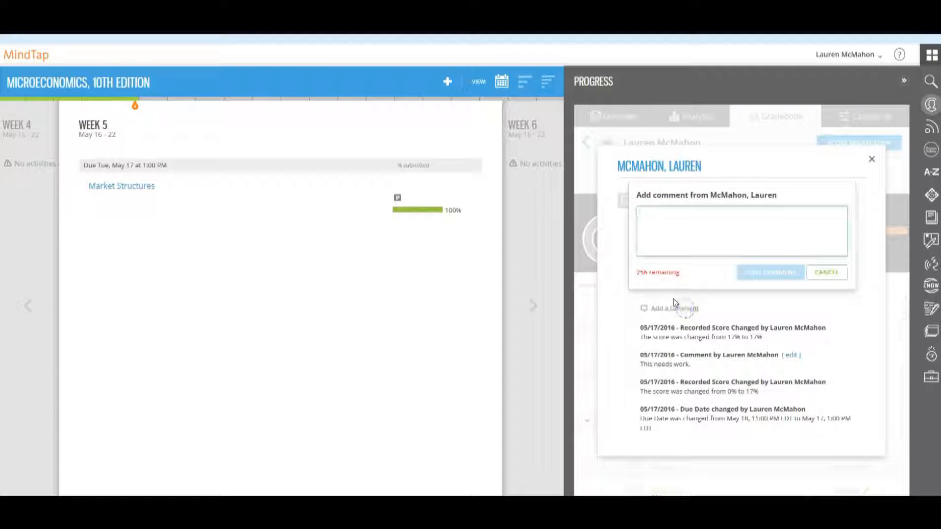
click(741, 230)
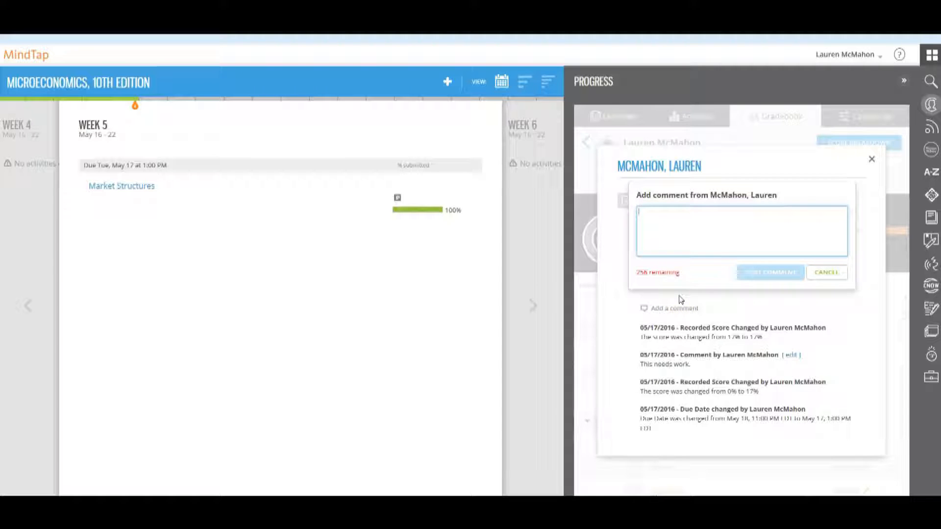
text(c)
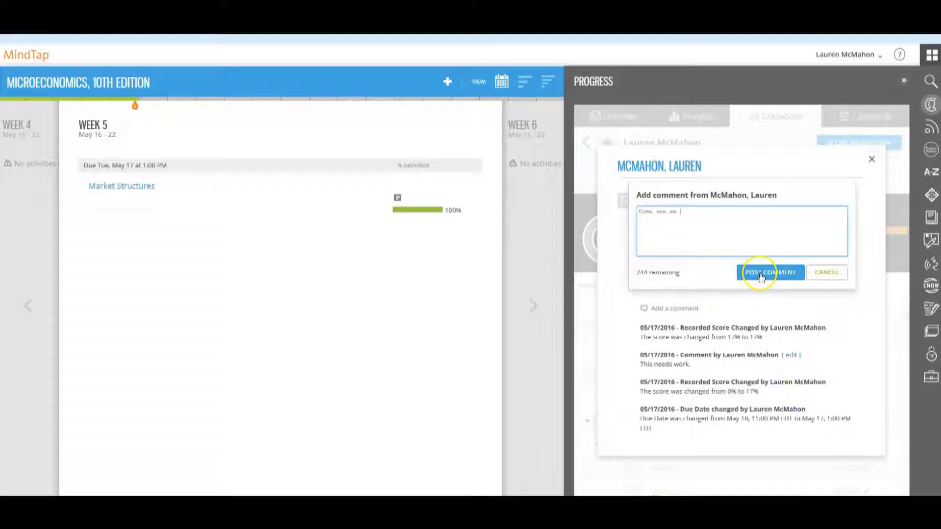
click(770, 272)
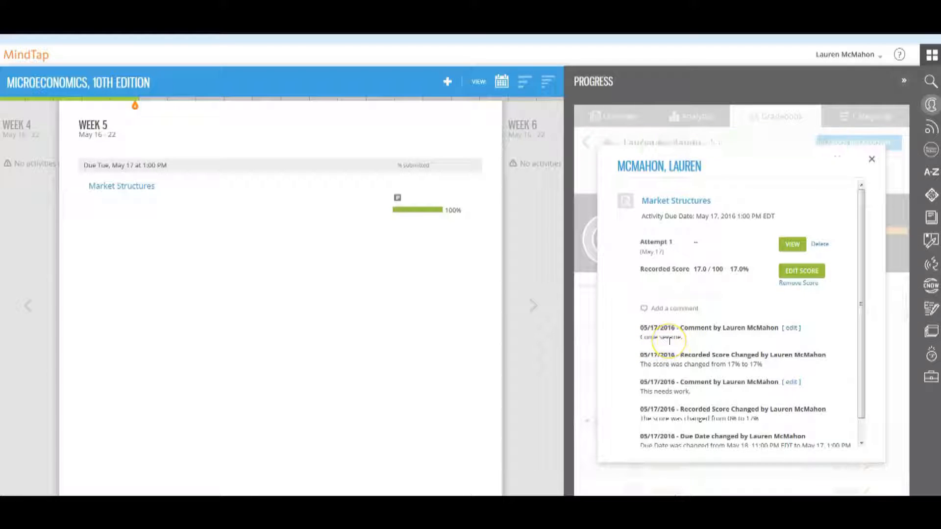
mouse_move(818, 383)
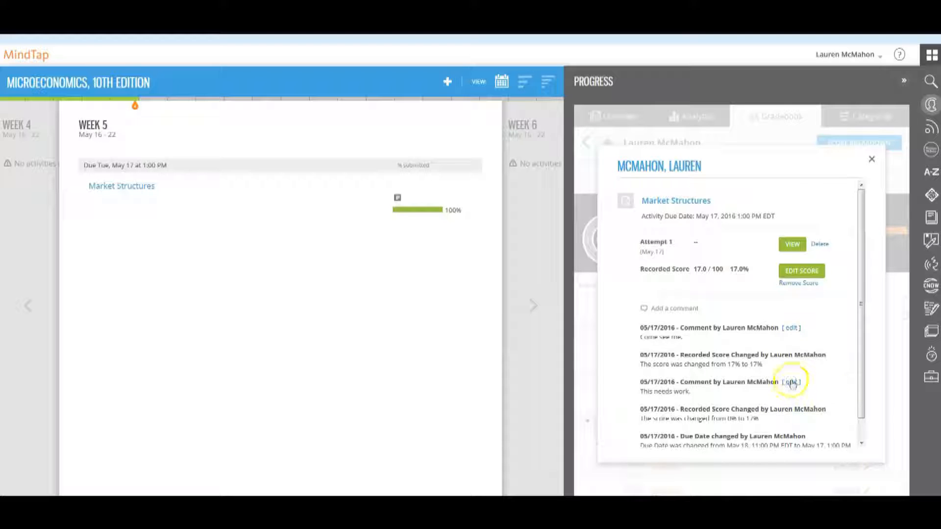
click(791, 382)
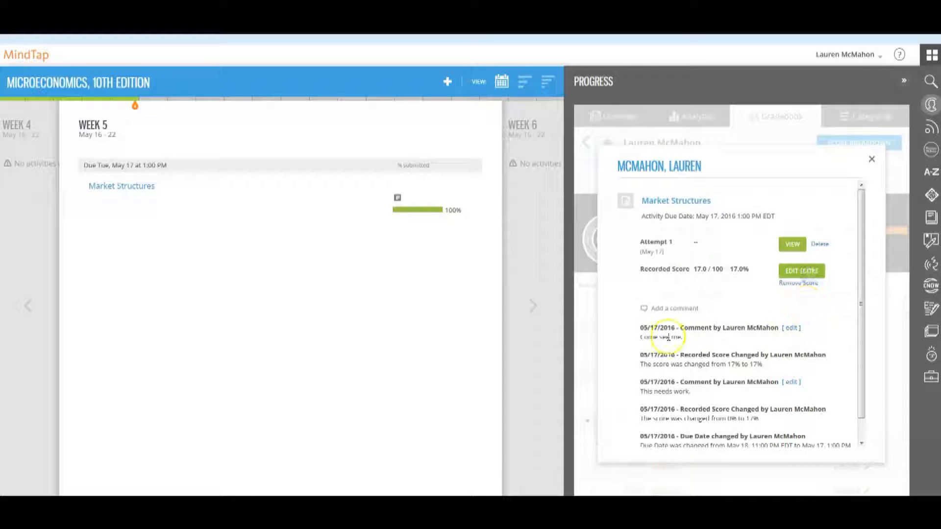
mouse_move(553, 417)
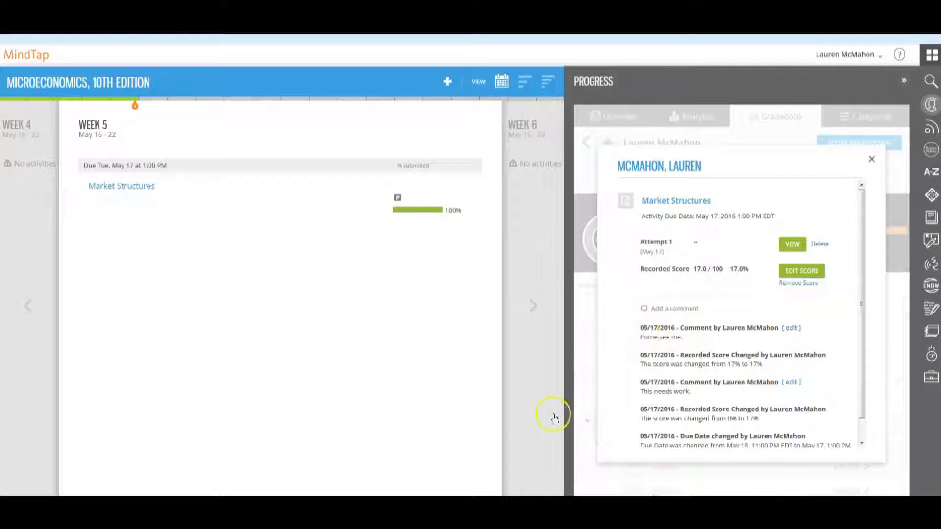